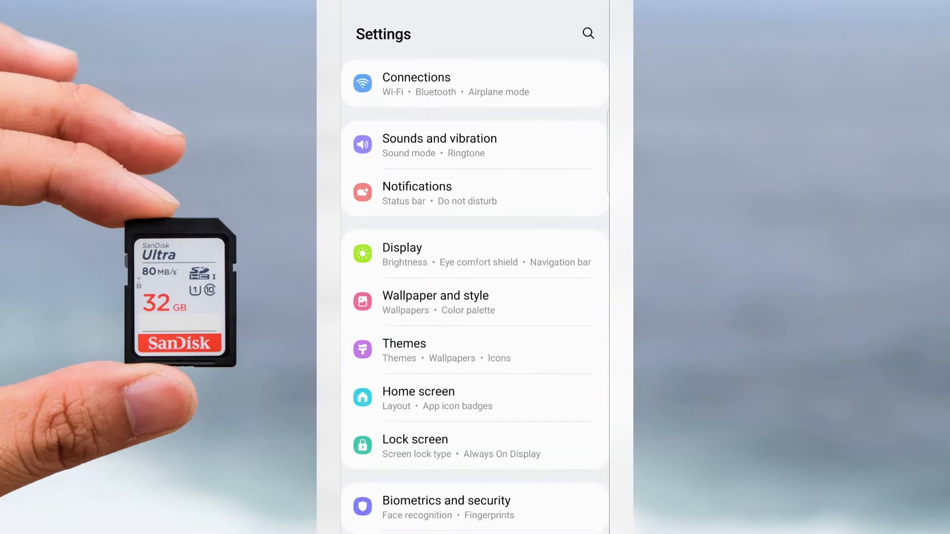
- Go to the About phone page showing the device's model and serial details
scroll("down", 3)
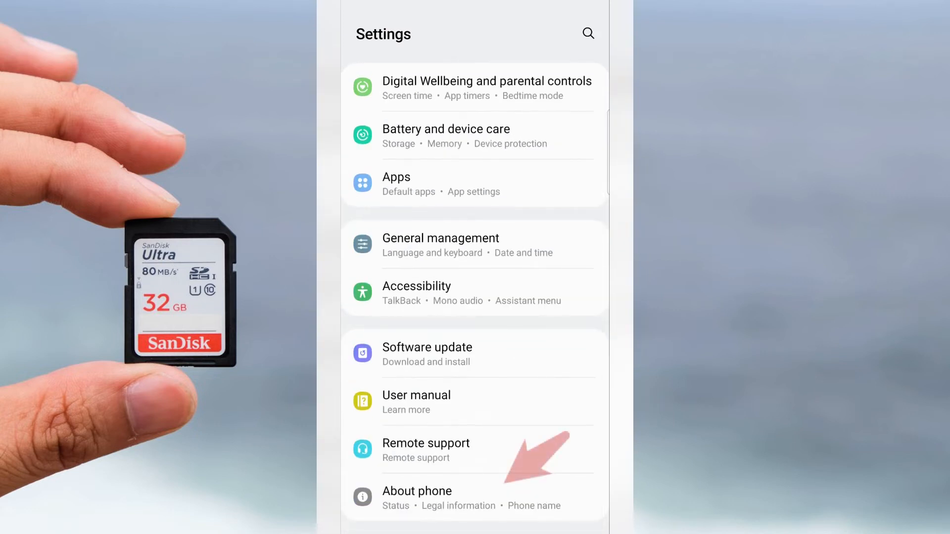
left_click(416, 490)
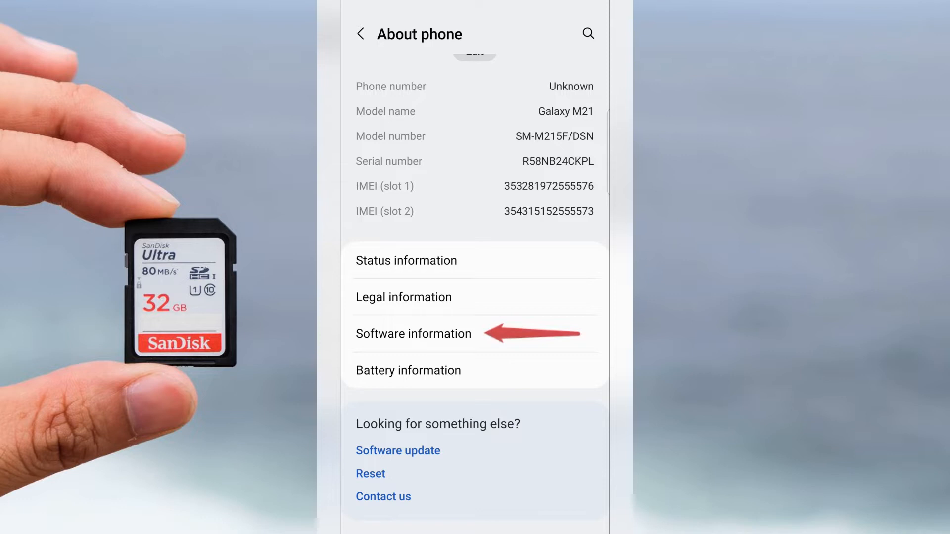
- In Software information, tap Build number repeatedly until developer mode unlocks
left_click(414, 335)
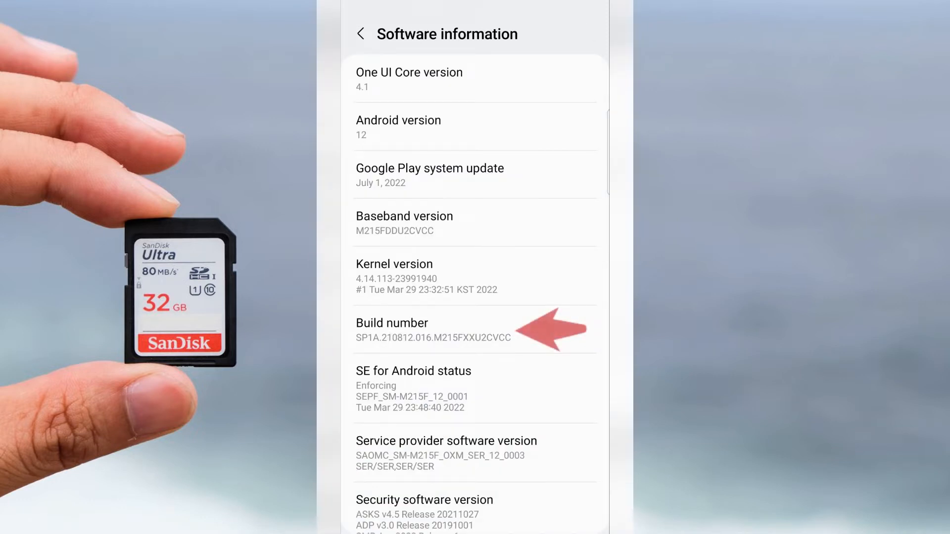
left_click(427, 331)
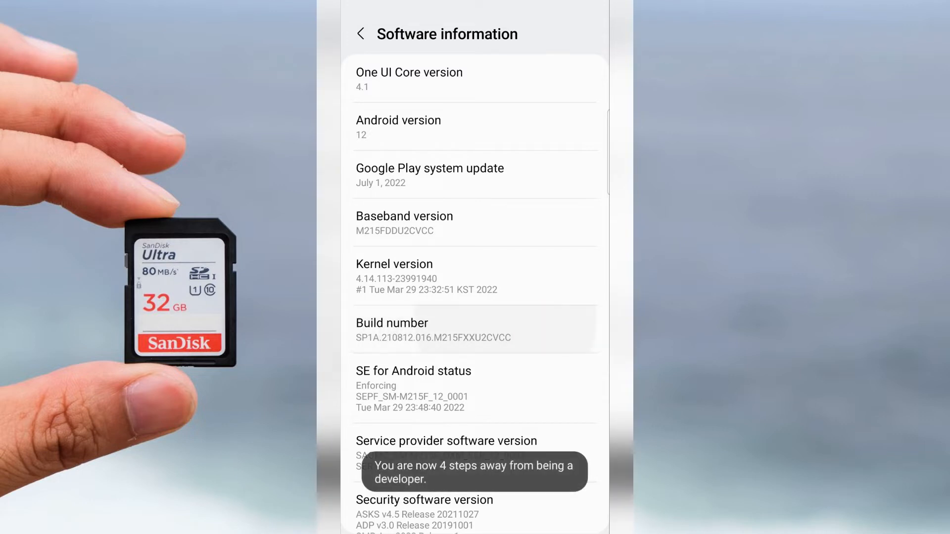
left_click(433, 327)
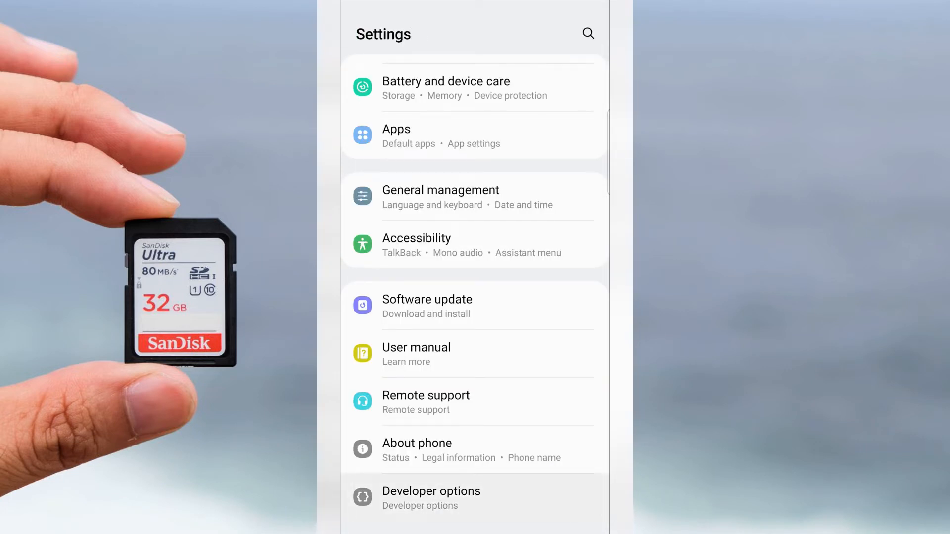
- In Developer options, switch on the Force allow apps on external toggle
left_click(431, 498)
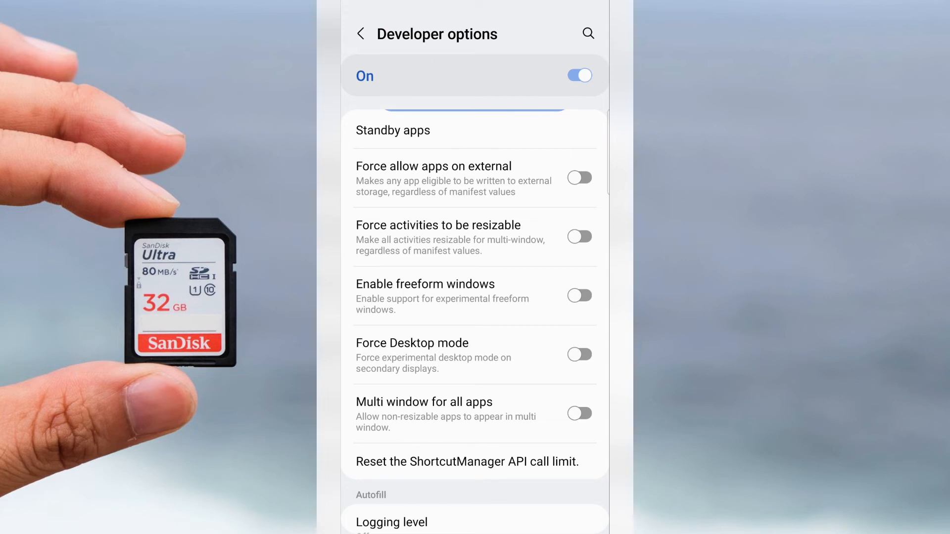
left_click(580, 178)
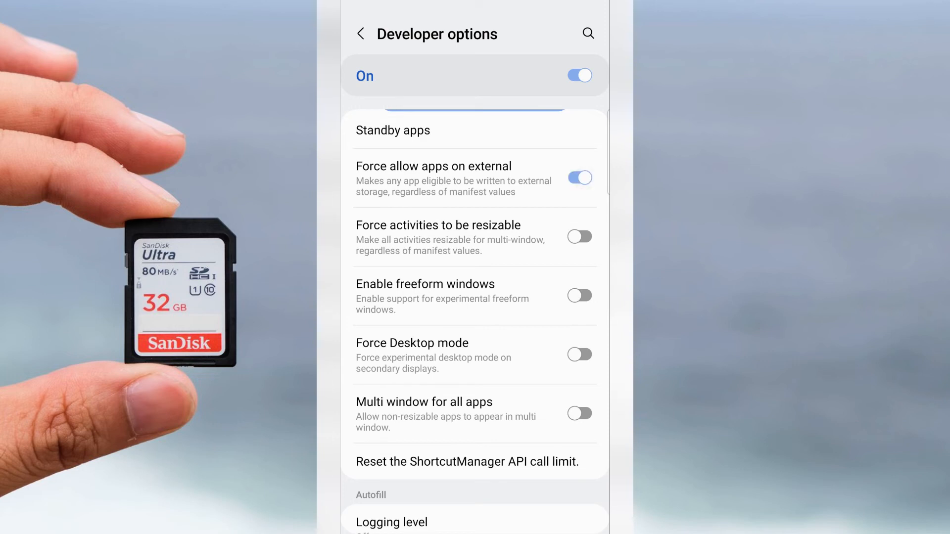